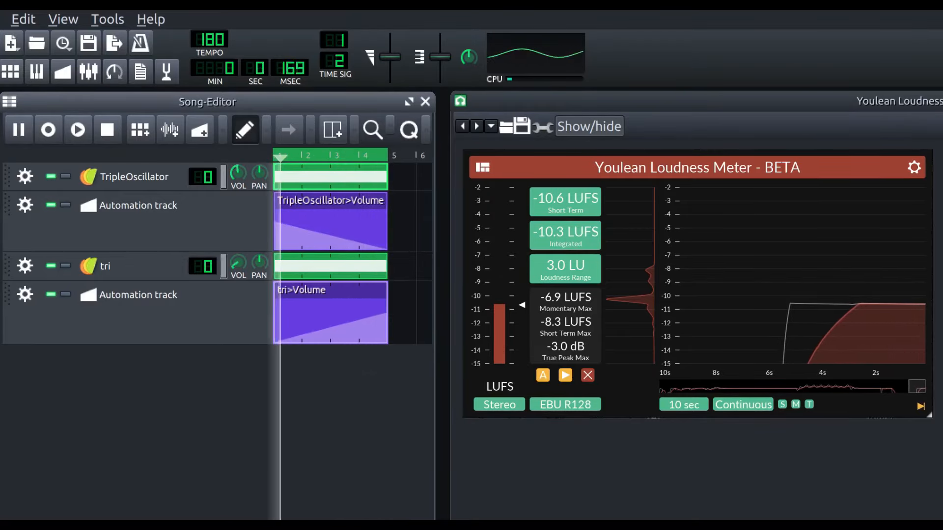
{"action": "left_click", "coordinate": [78, 130]}
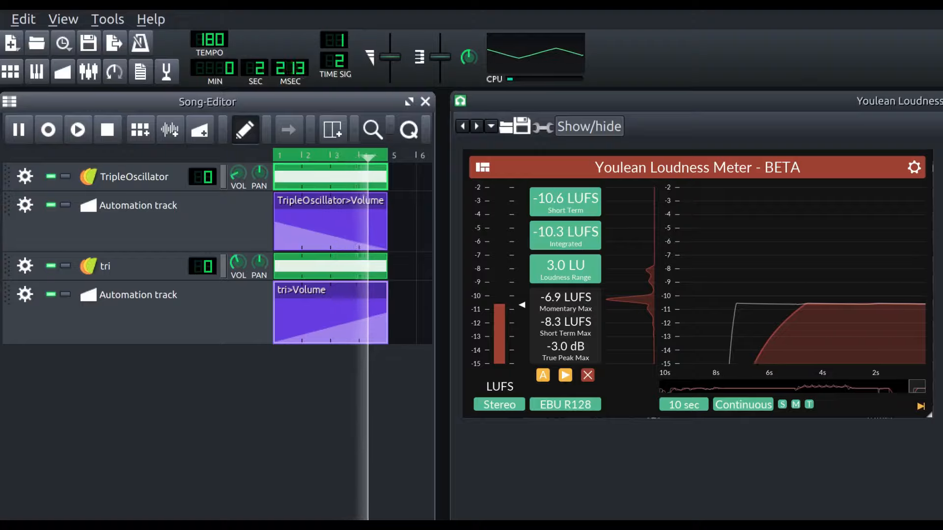